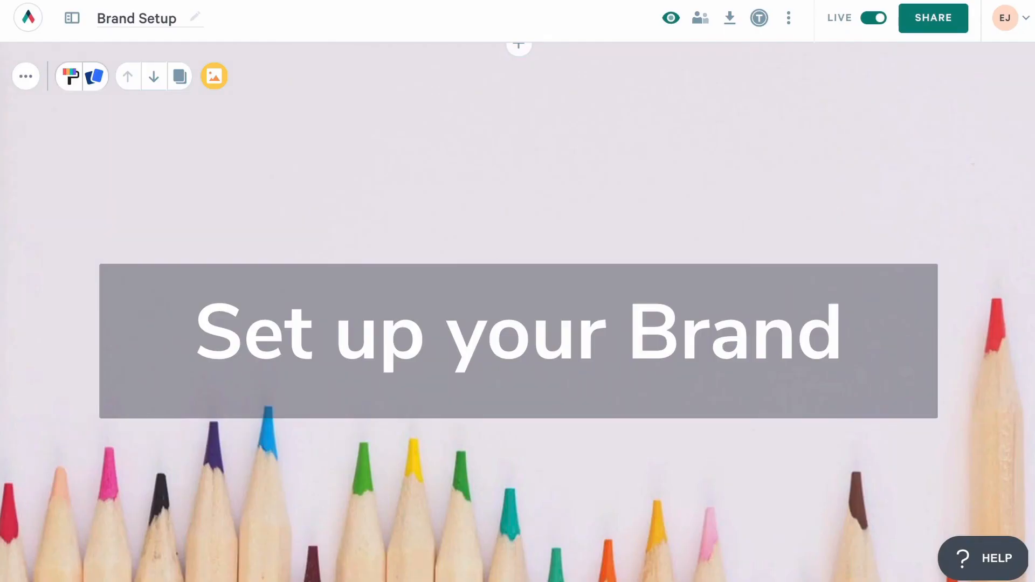
Step: Make the words 'account admin.' in the note paragraph bold
scroll(down, 3)
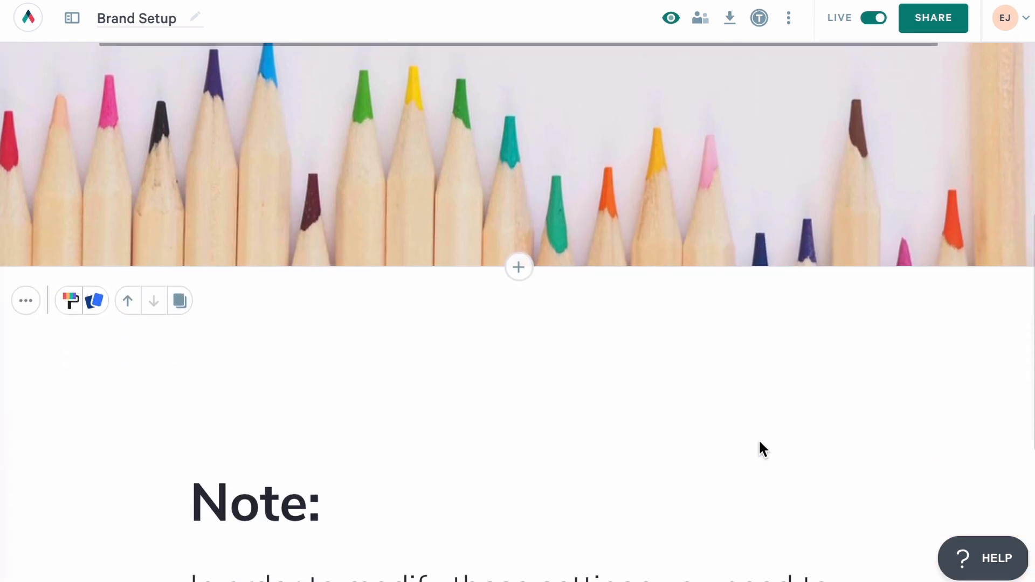
scroll(down, 3)
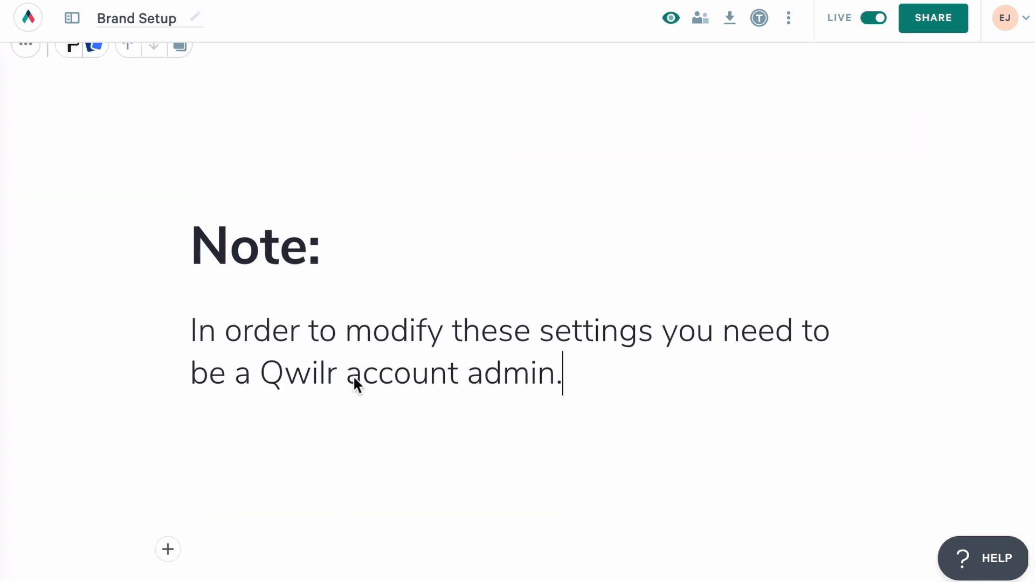
drag(343, 373, 563, 373)
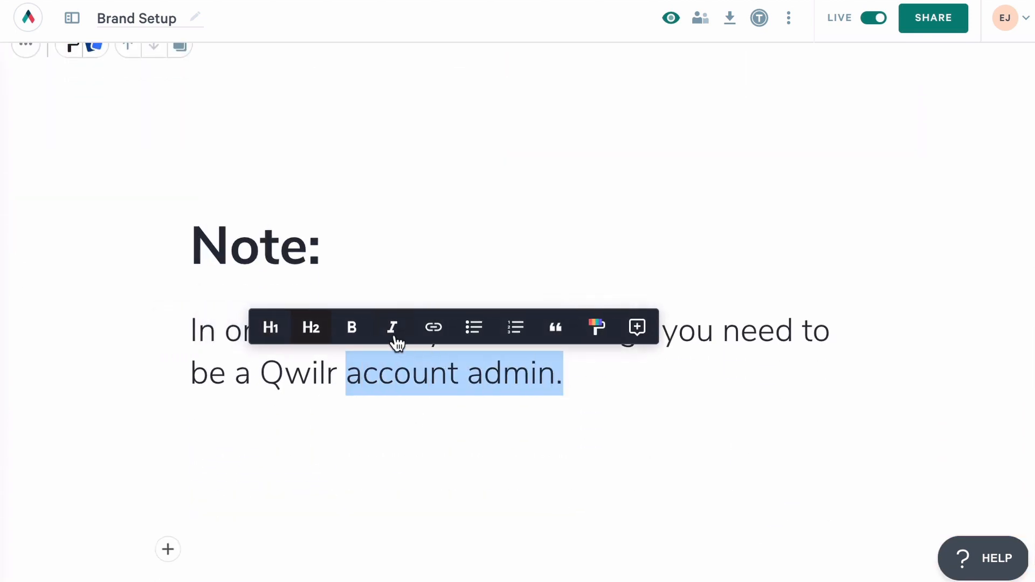
click(351, 328)
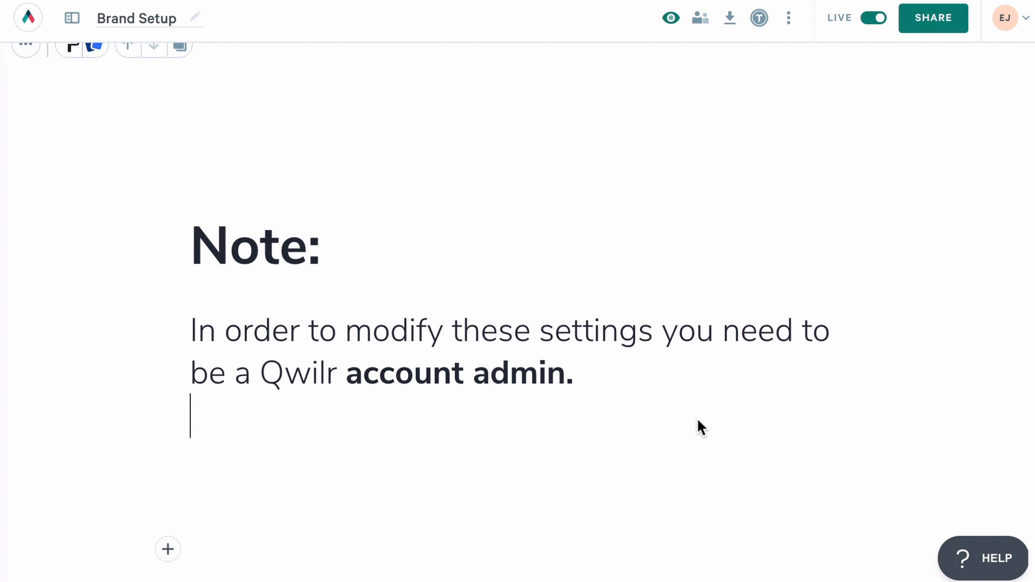
mouse_move(953, 103)
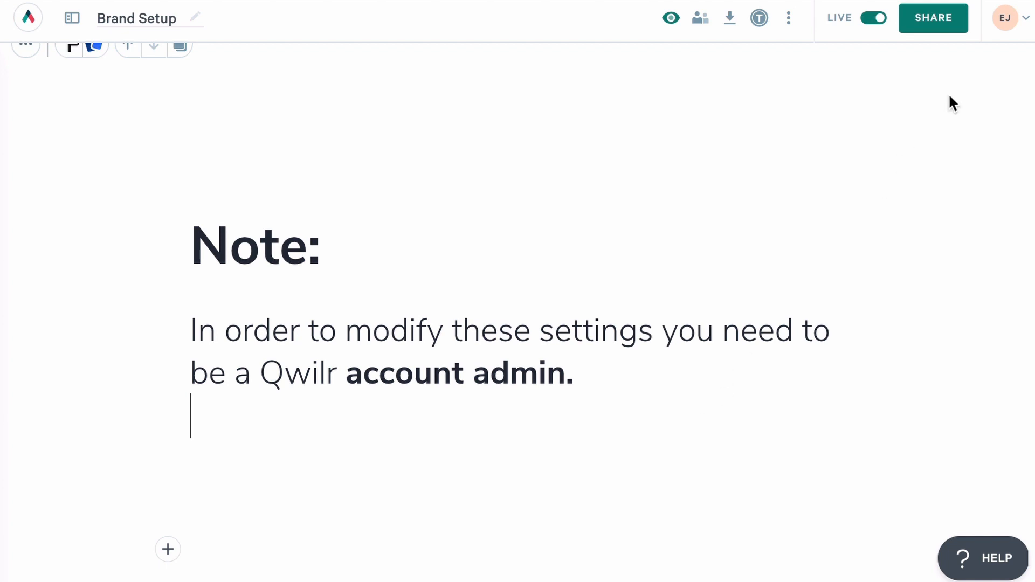
Step: Go to Set Up Brand from the account menu to reach the Brand editor
click(1005, 19)
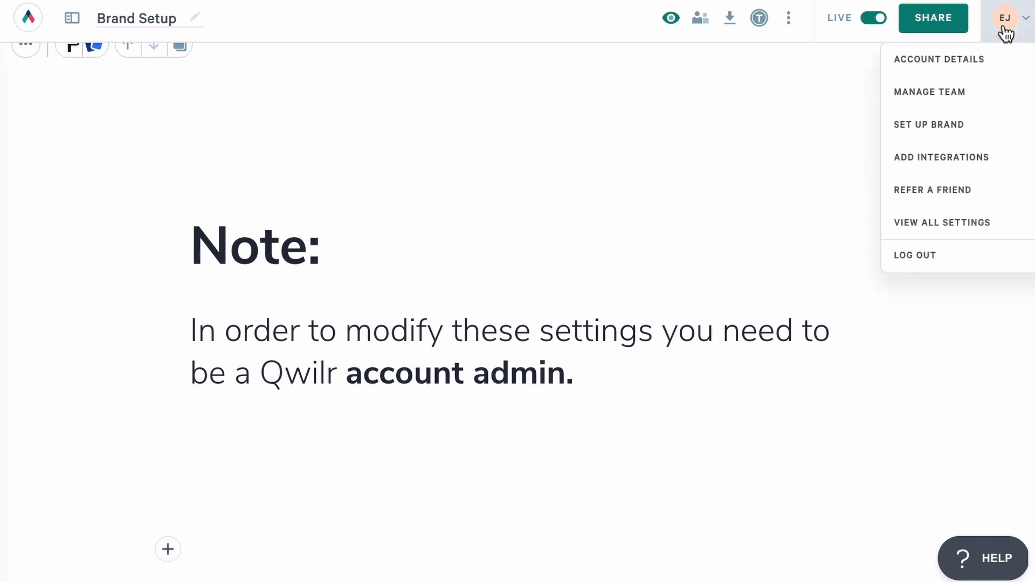
click(928, 124)
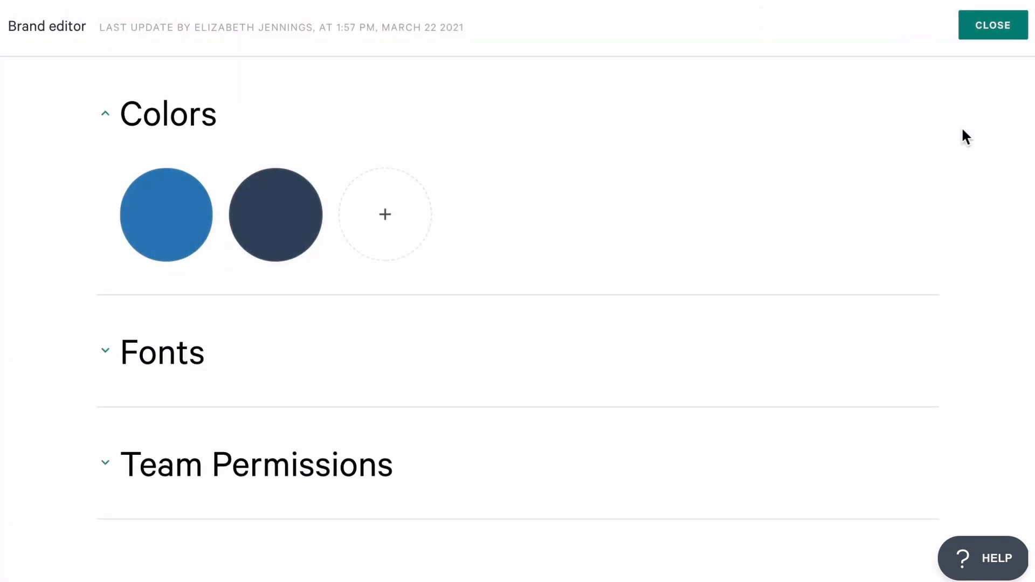
mouse_move(166, 225)
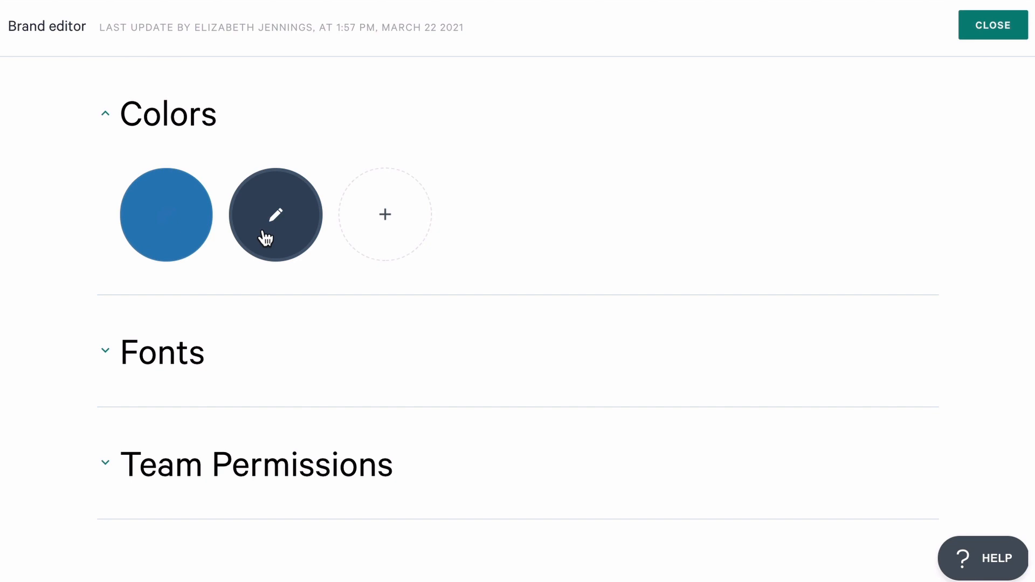
mouse_move(222, 243)
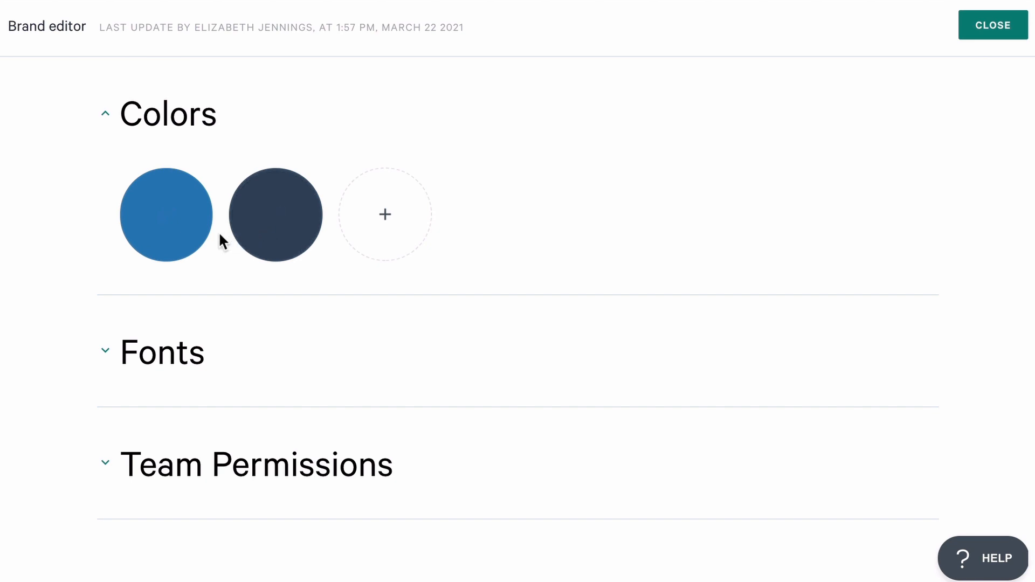
mouse_move(184, 231)
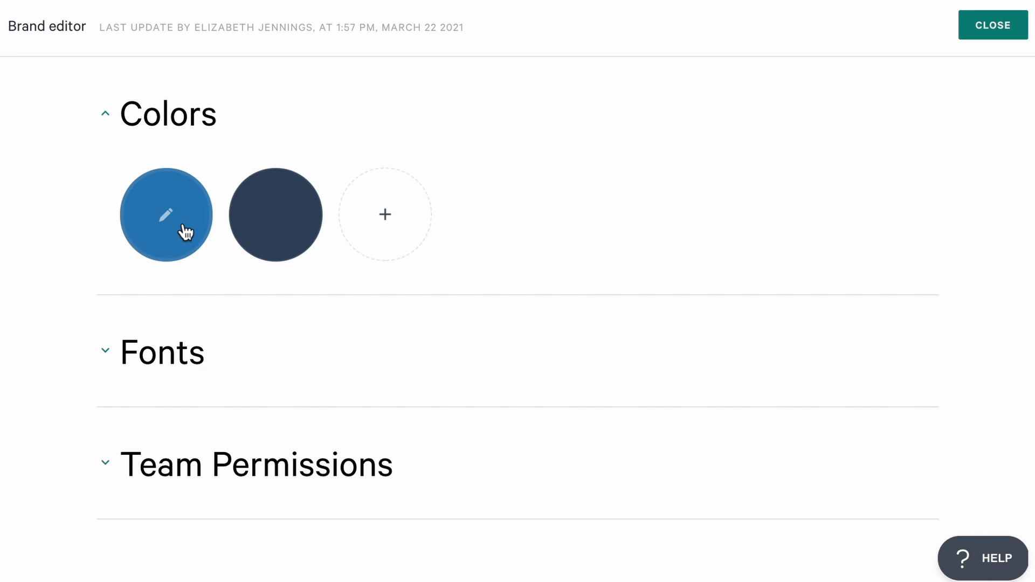
Step: Change the first brand colour from blue to orange (#EC722E), updating existing pages
click(166, 214)
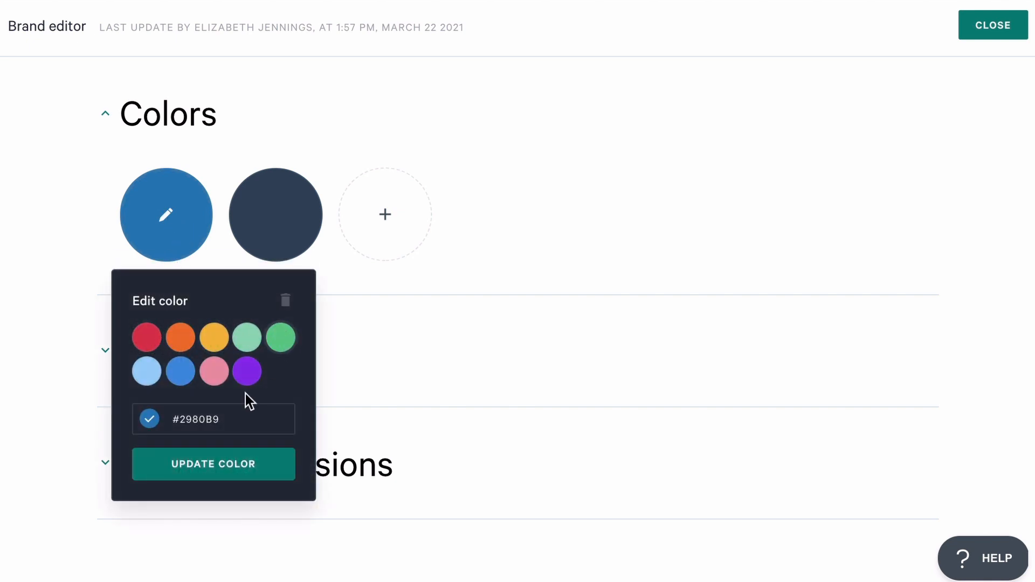
click(180, 338)
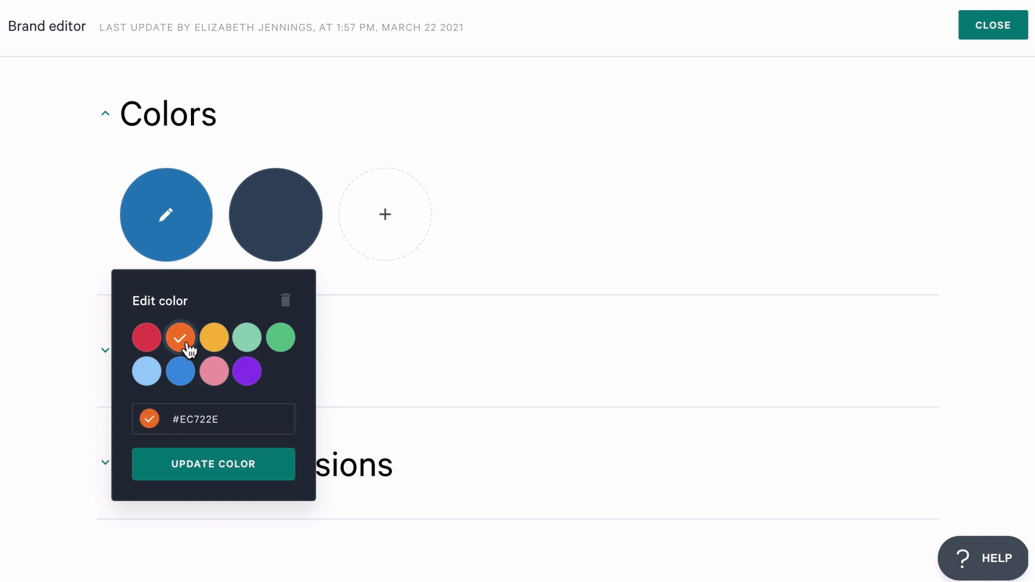
click(214, 464)
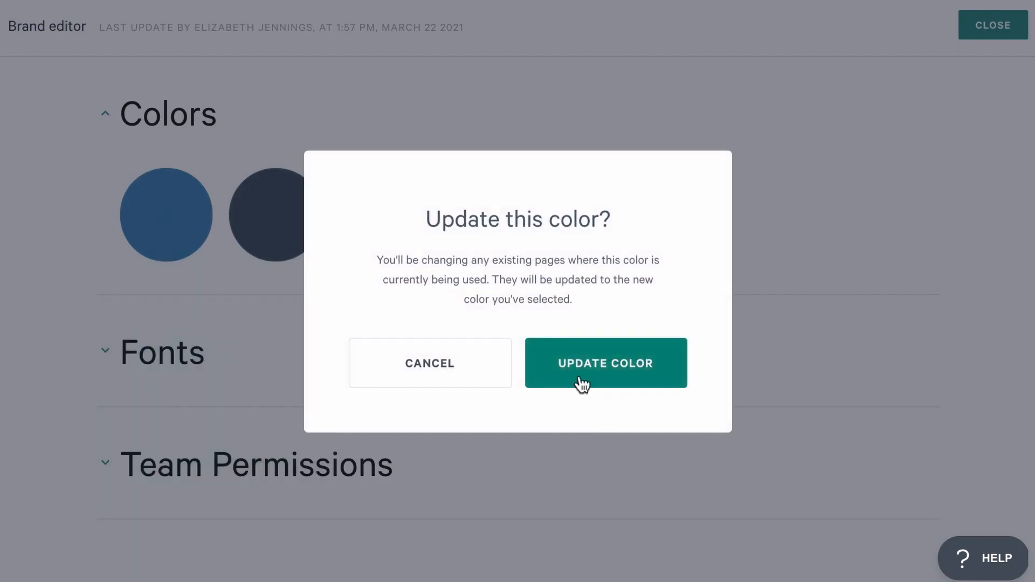
click(605, 362)
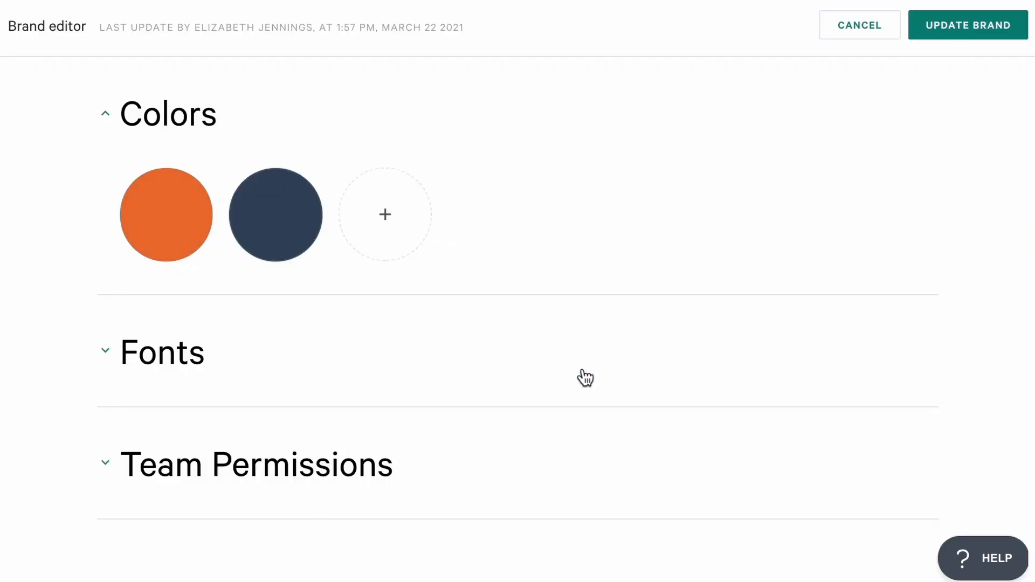
mouse_move(275, 213)
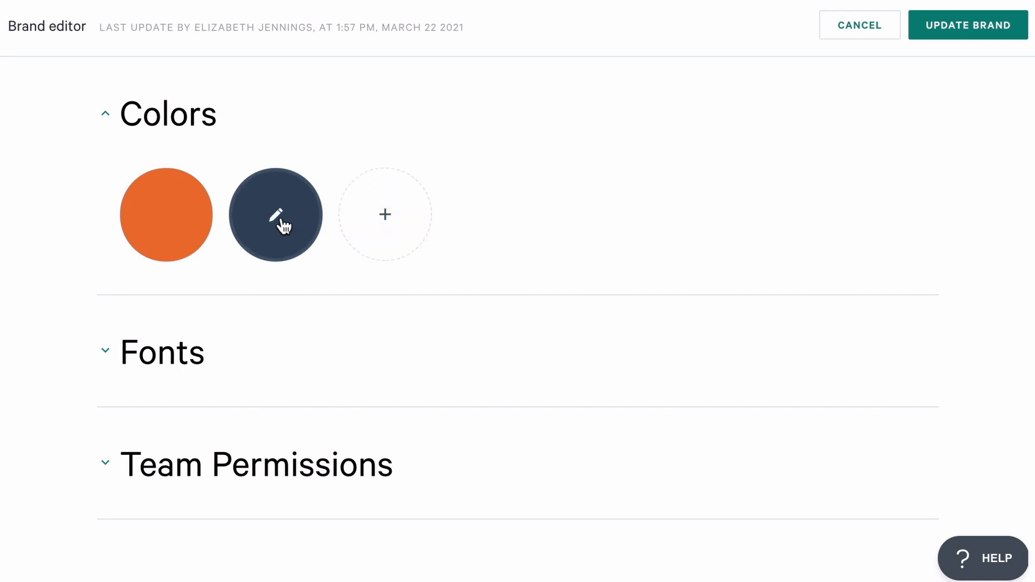
click(385, 214)
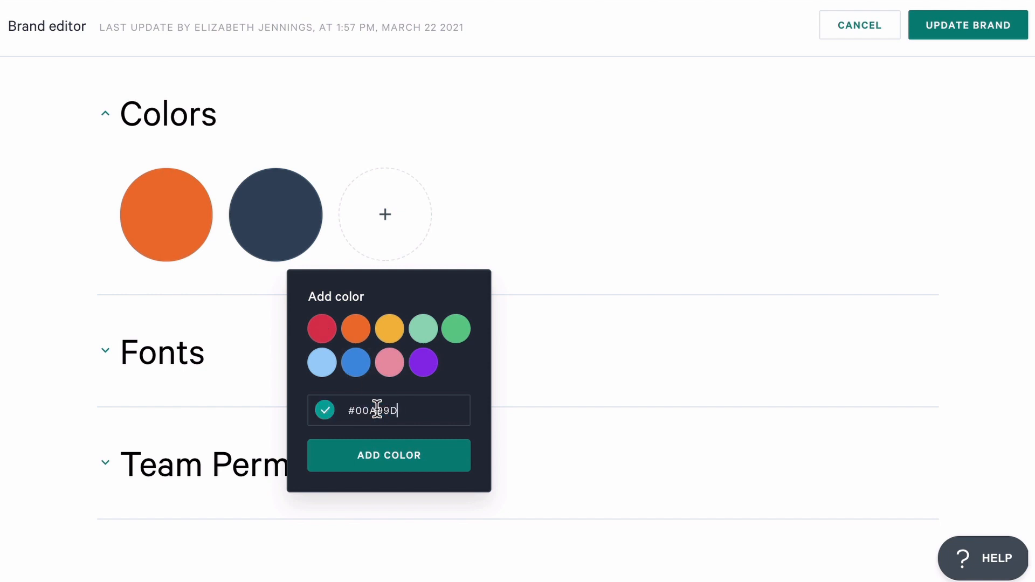
click(388, 455)
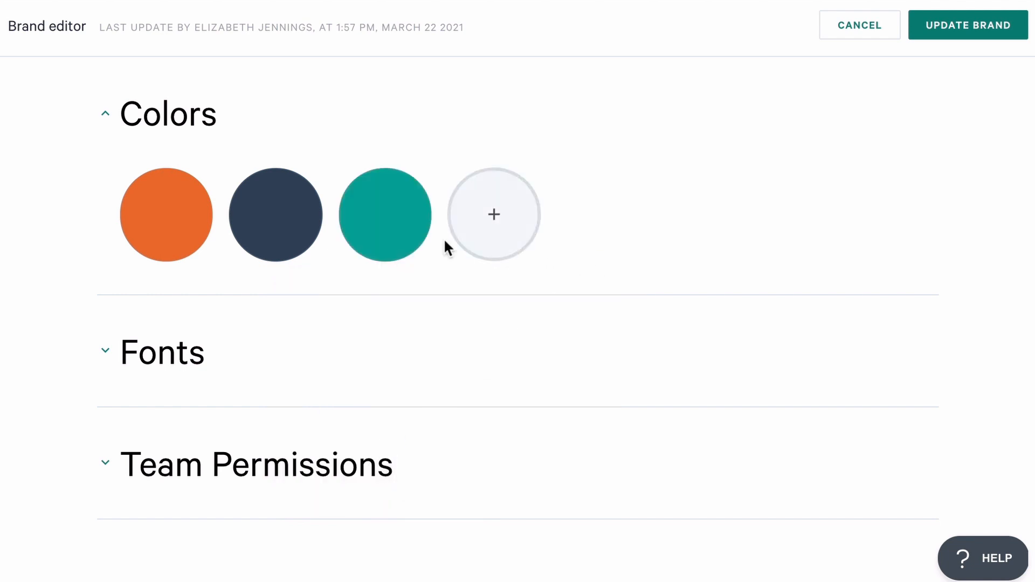
click(385, 213)
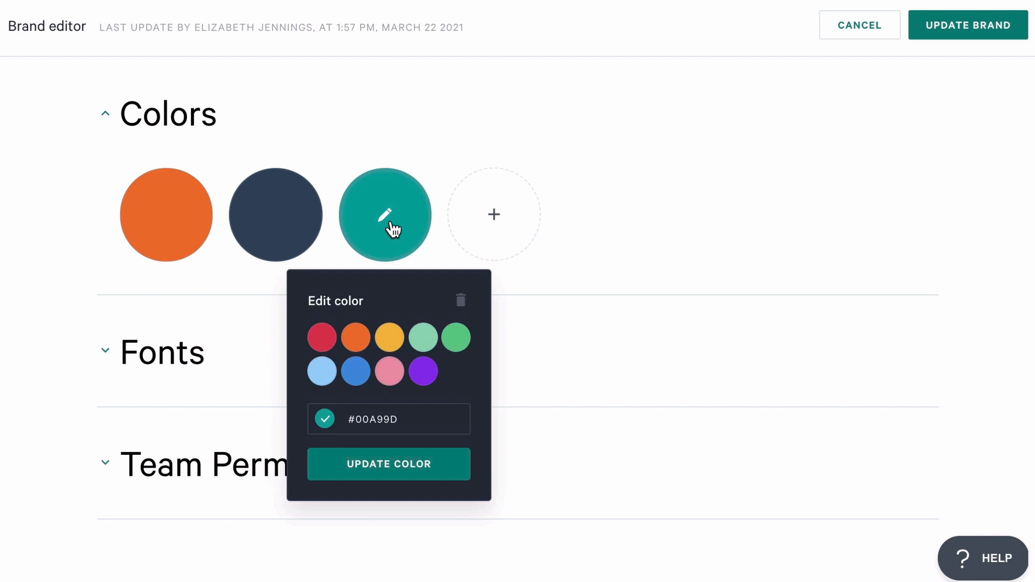
click(460, 301)
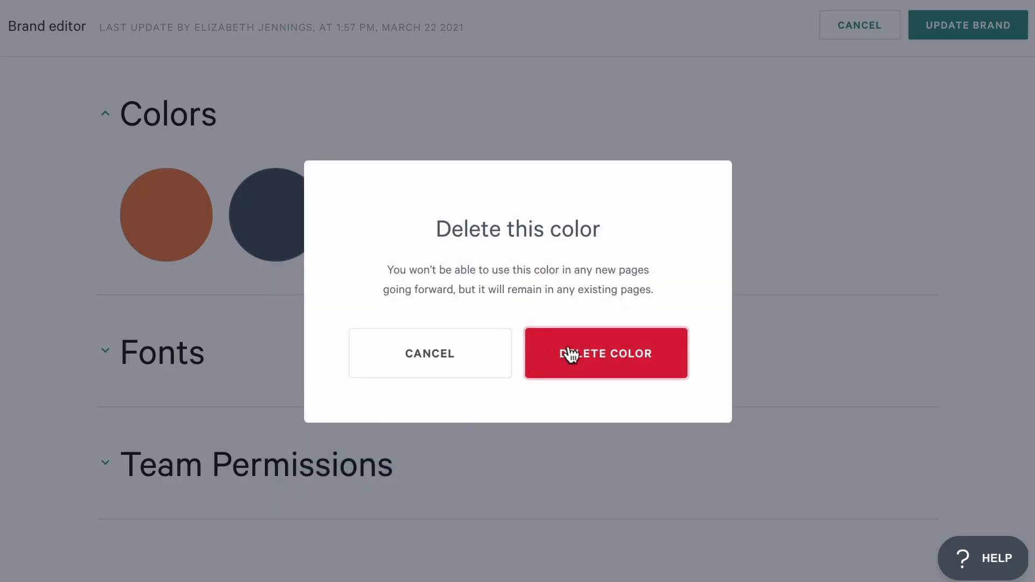
click(605, 353)
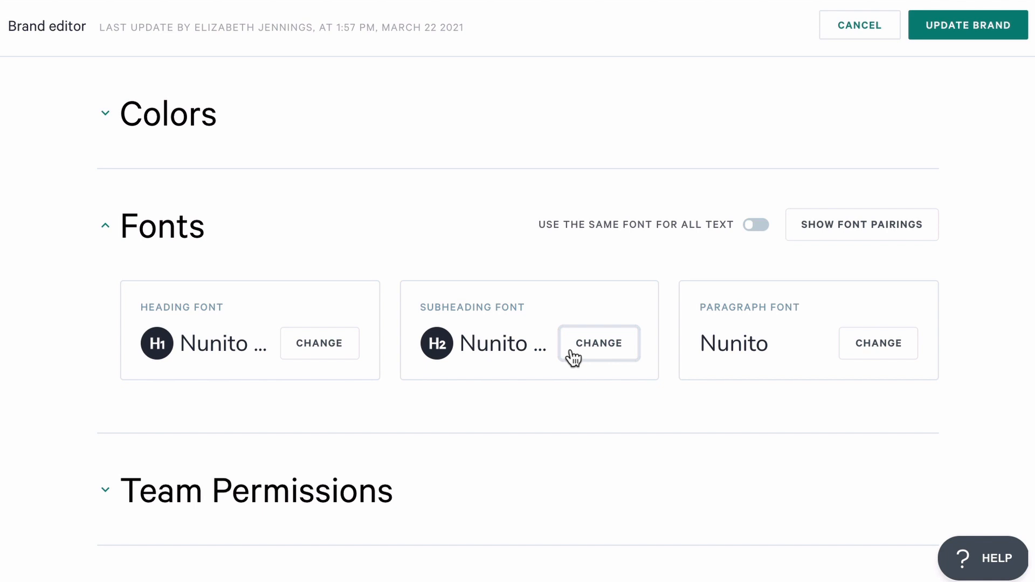
mouse_move(305, 379)
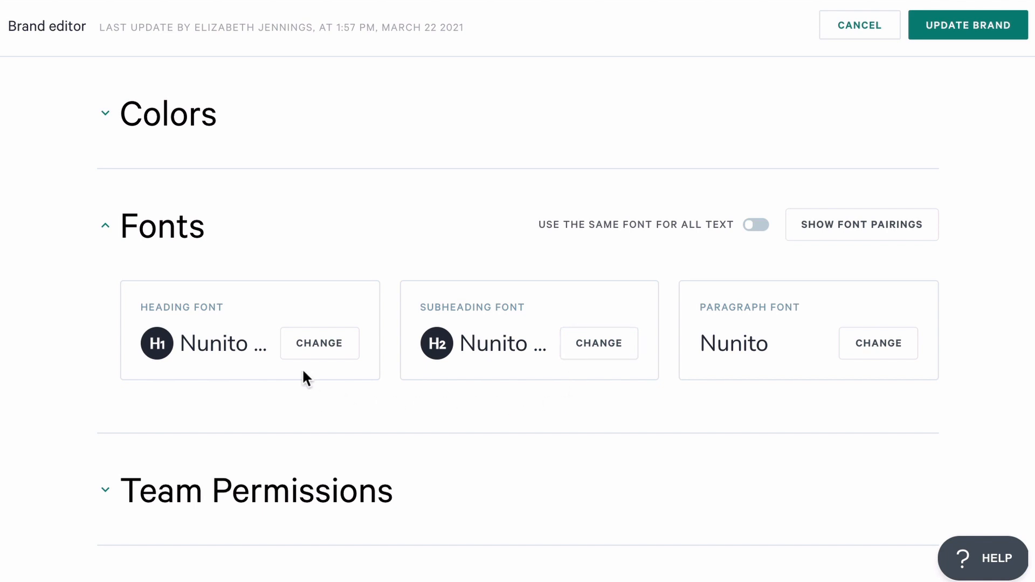
mouse_move(410, 352)
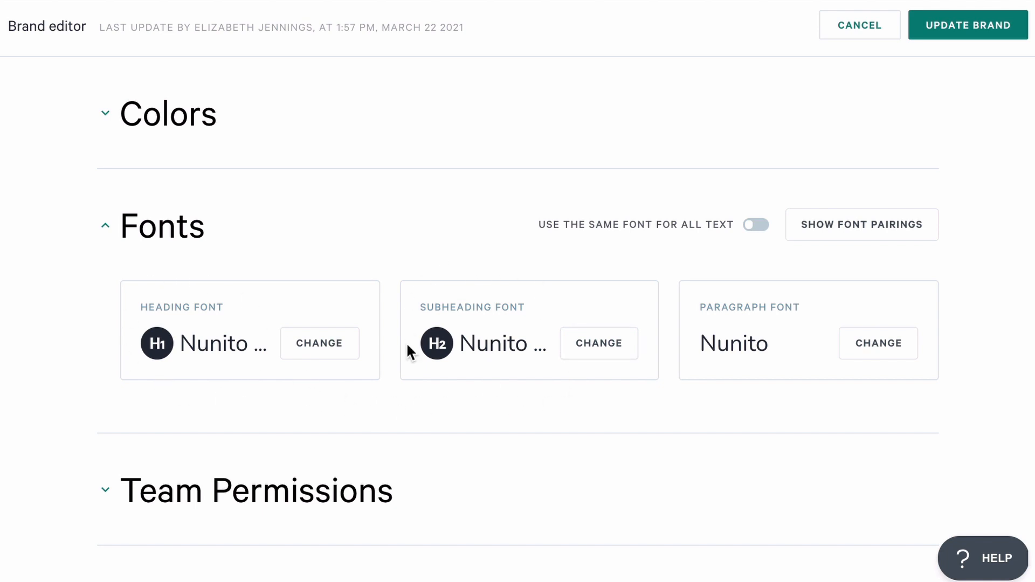
mouse_move(843, 384)
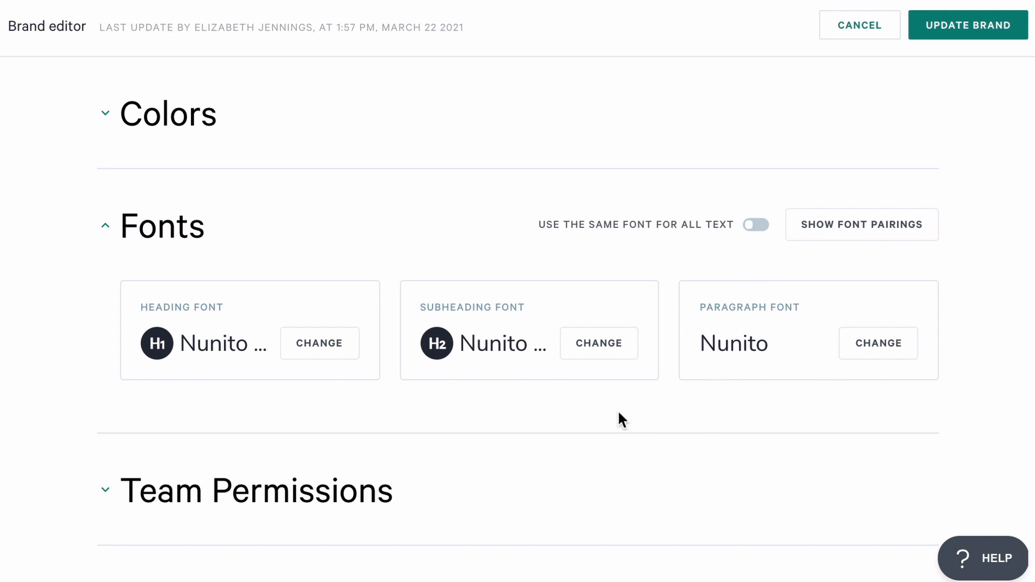
mouse_move(613, 422)
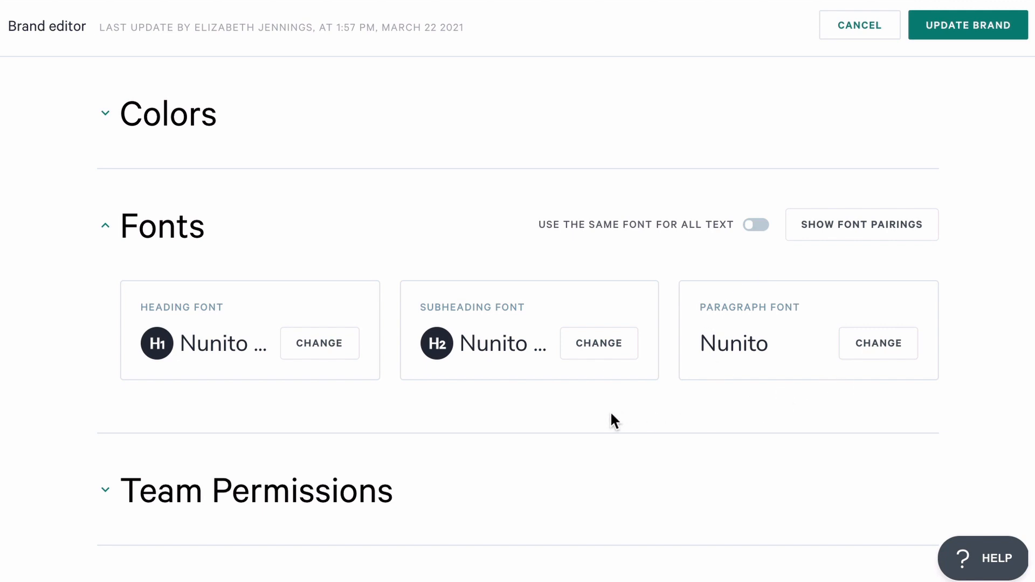
mouse_move(363, 308)
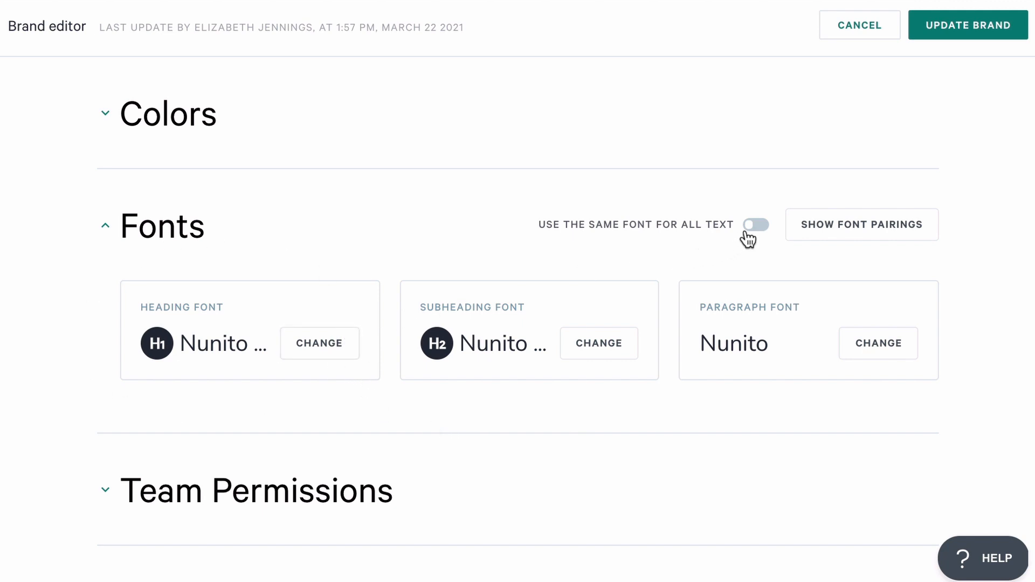
Step: Make all text use the same font (Nunito Sans) and start changing it from Google Fonts
click(755, 224)
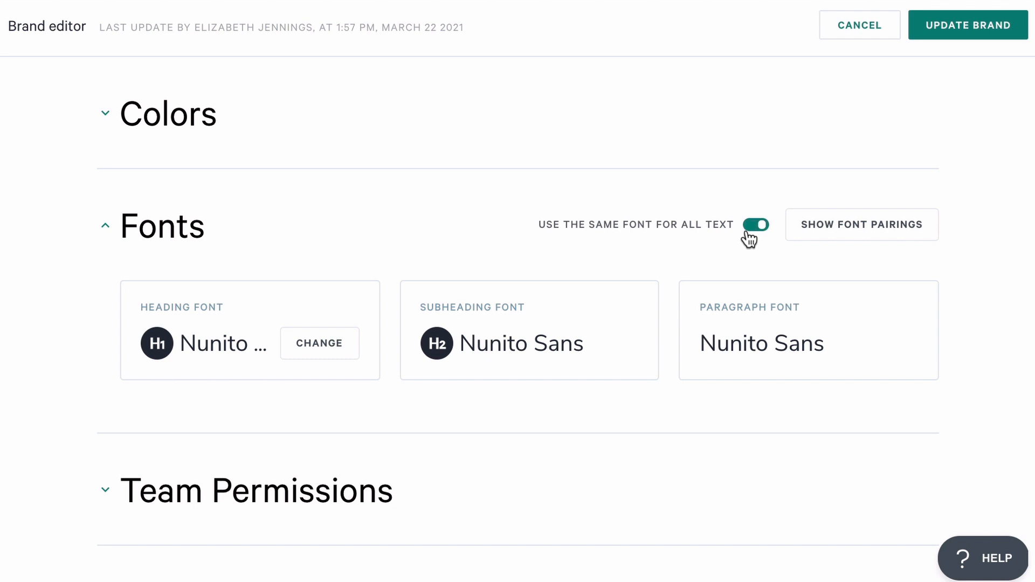
mouse_move(553, 305)
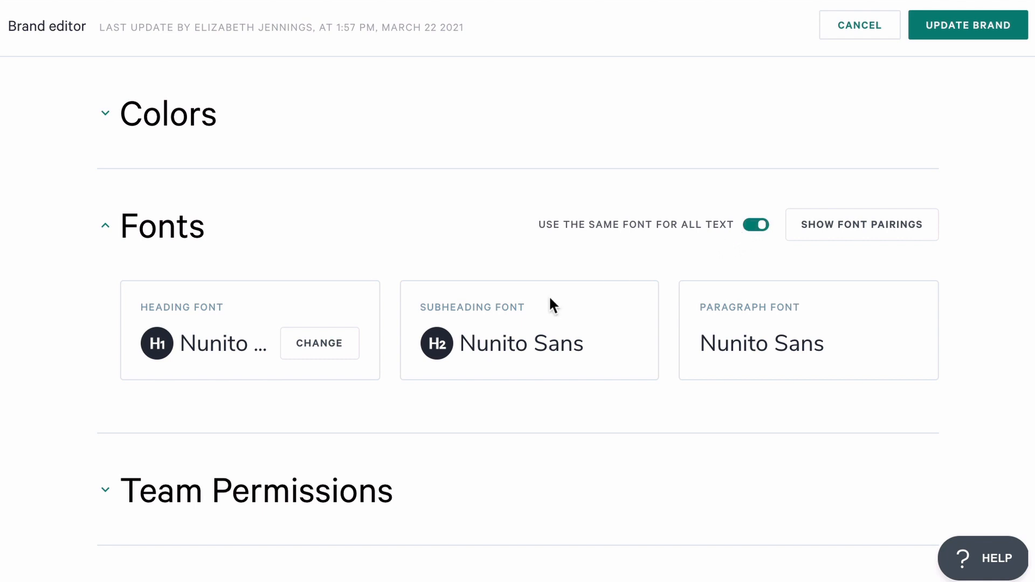
click(319, 343)
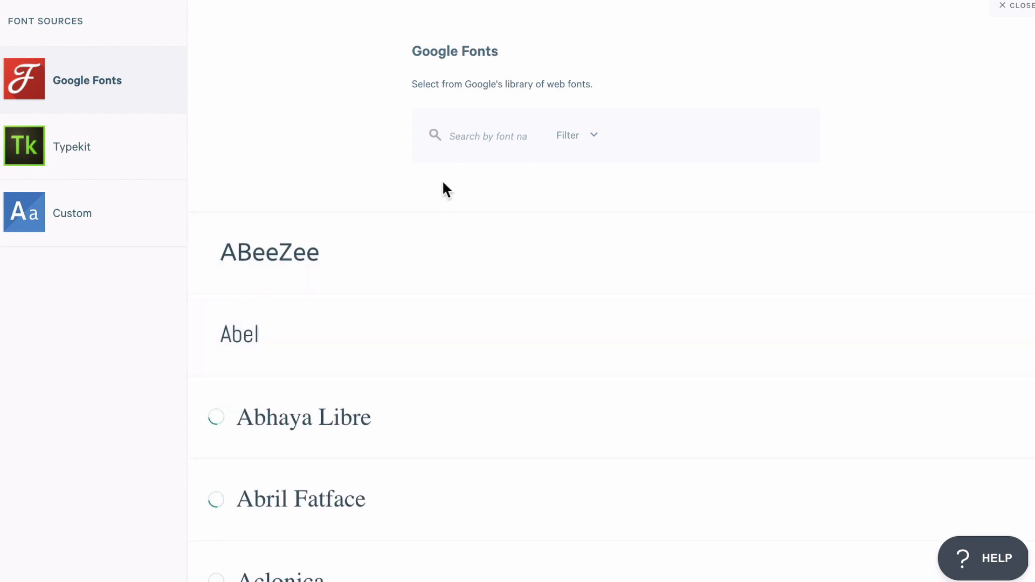
Step: Search Google Fonts for 'aleo', adjust the category filter, then leave without choosing a font
text(aleo)
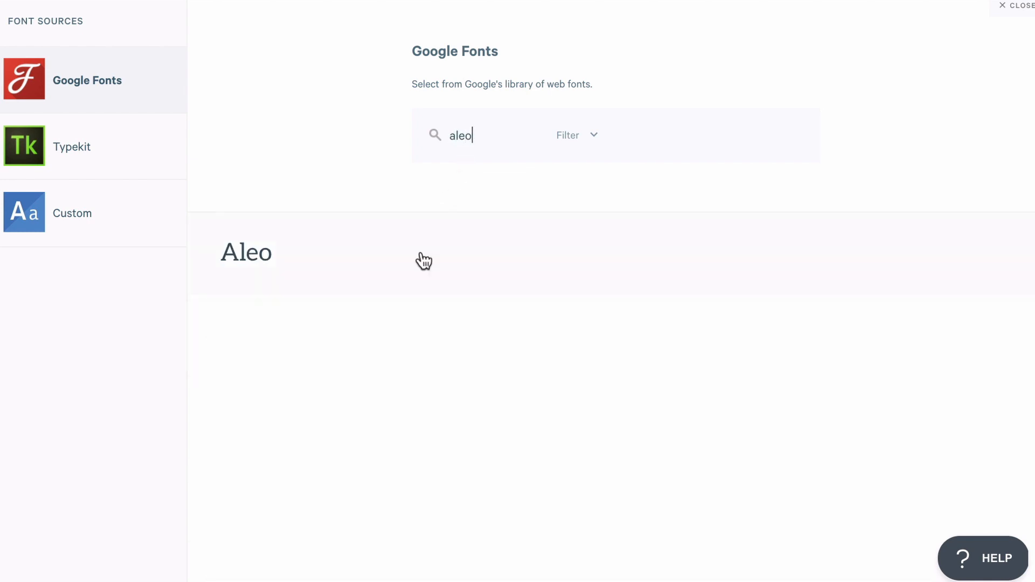
click(460, 136)
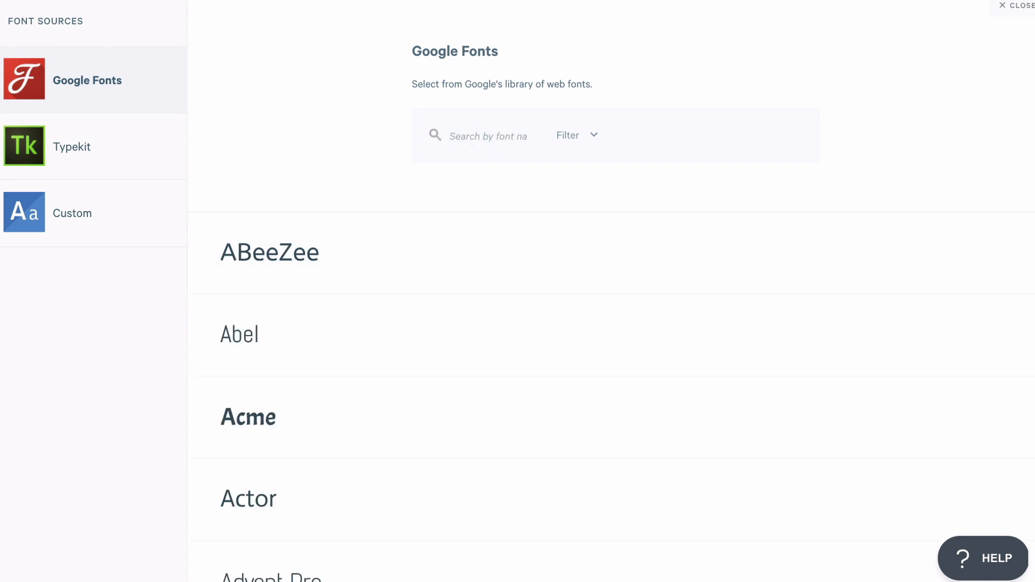
click(576, 136)
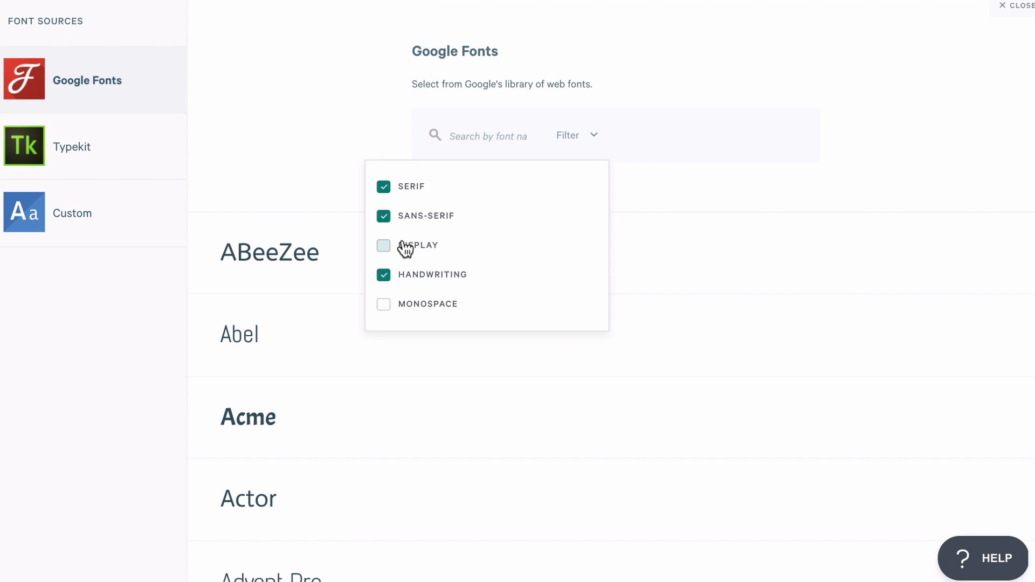
click(383, 246)
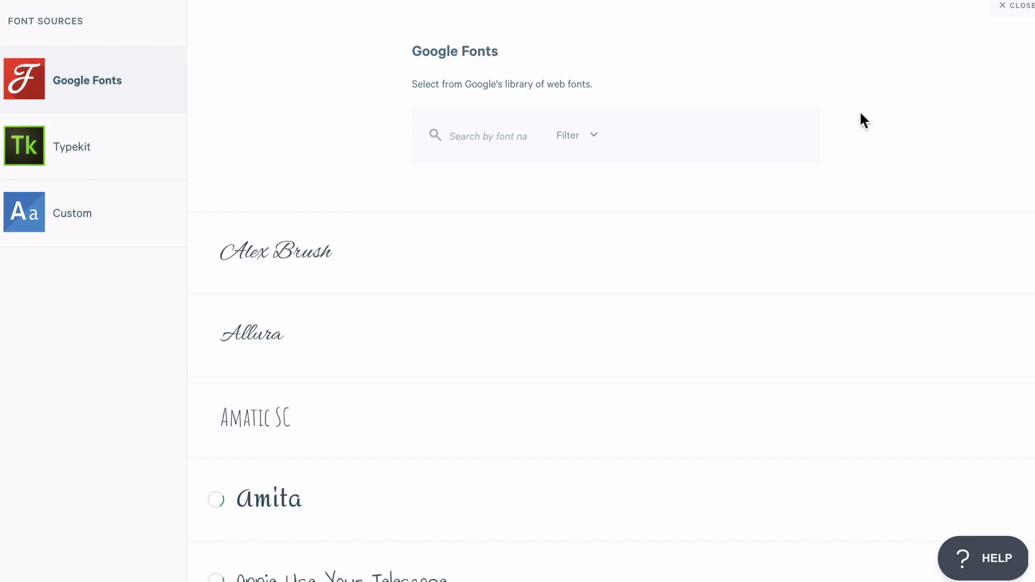
click(1019, 6)
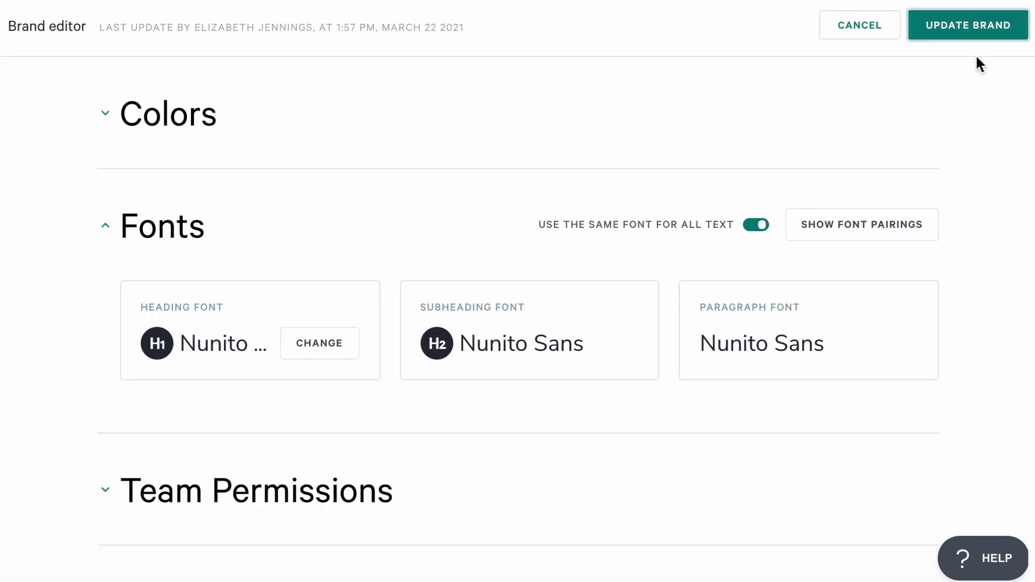
Step: Try the recommended Quattrocento headings with Fanwood Text pairing from Show Font Pairings
click(862, 225)
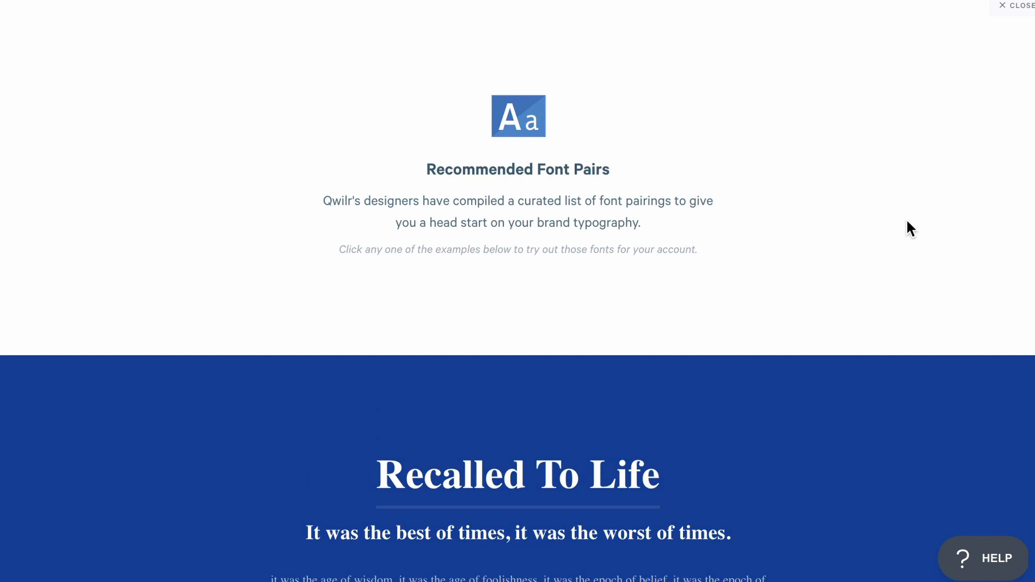
scroll(down, 3)
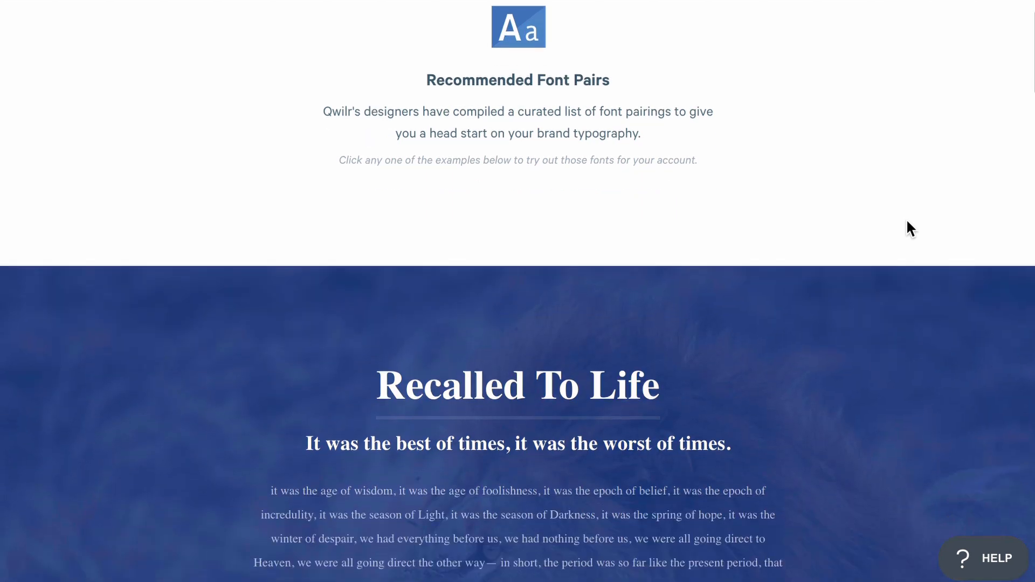
scroll(down, 3)
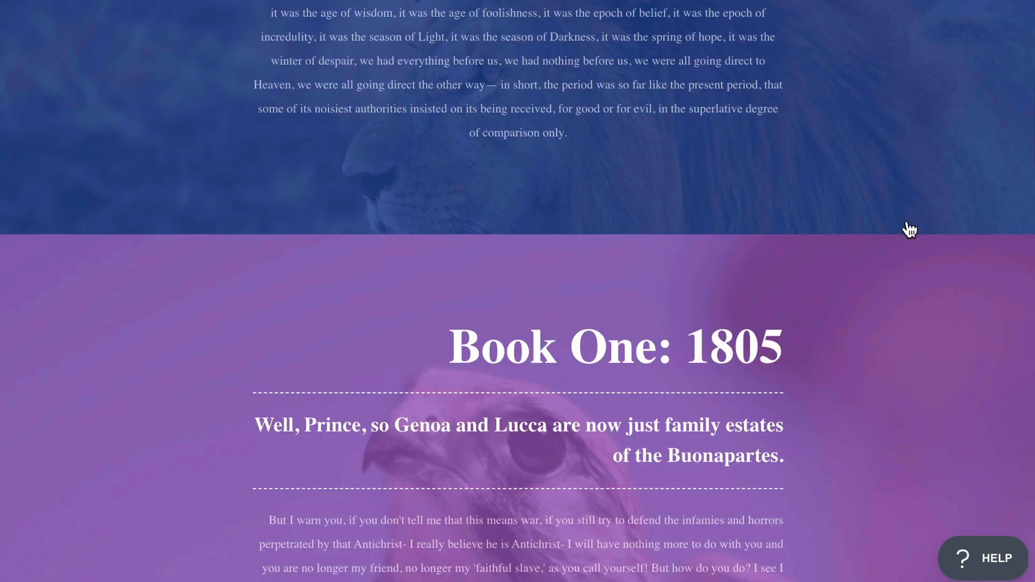
scroll(down, 3)
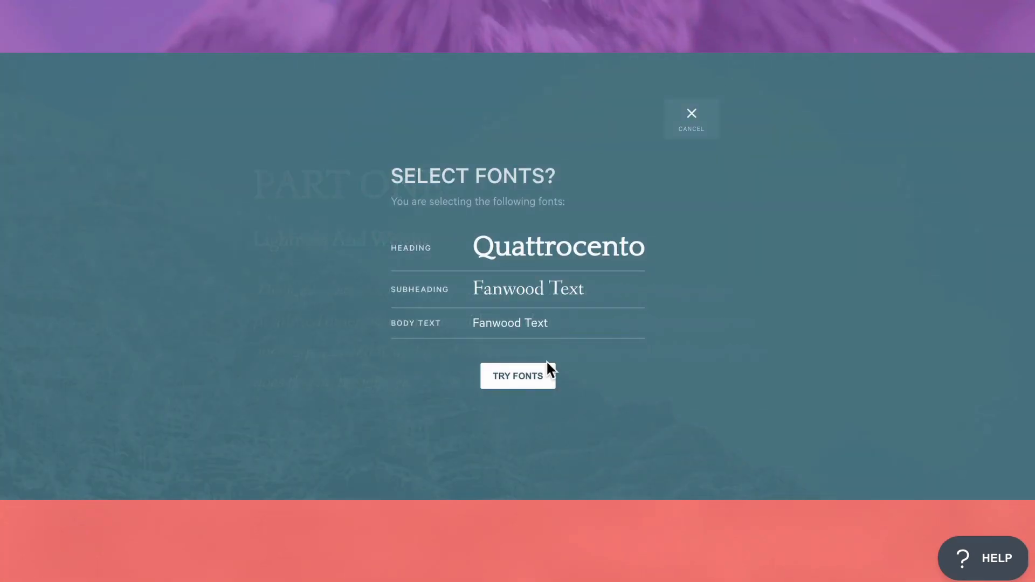
click(518, 376)
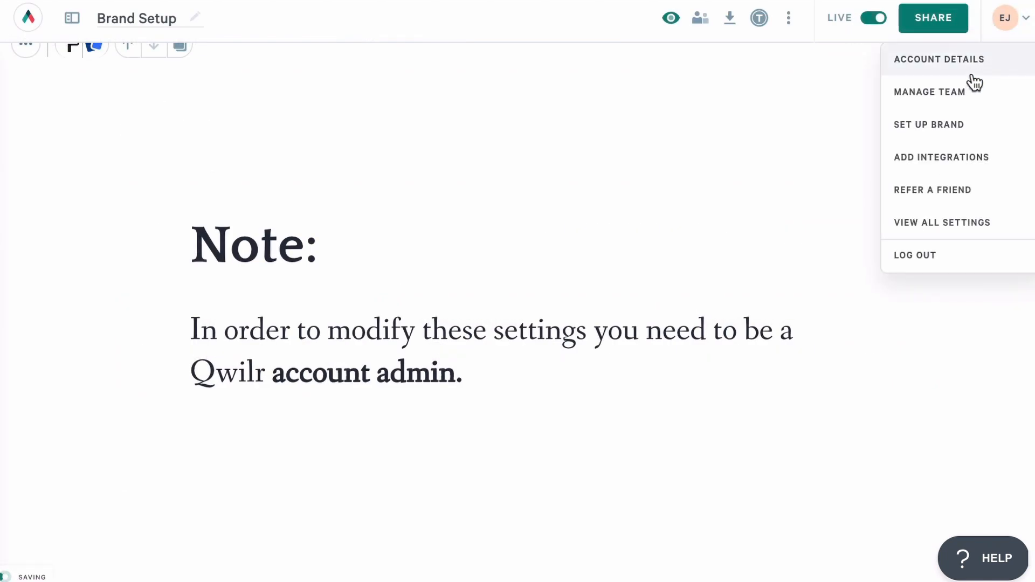
Step: Start changing the subheading font using the Typekit source, waiting for a kit ID
click(929, 124)
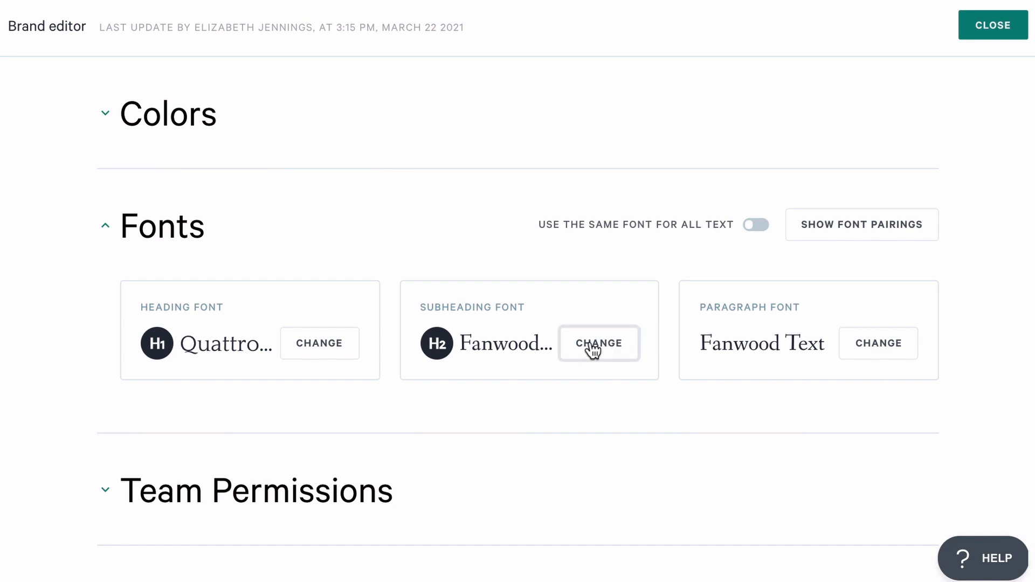
click(598, 343)
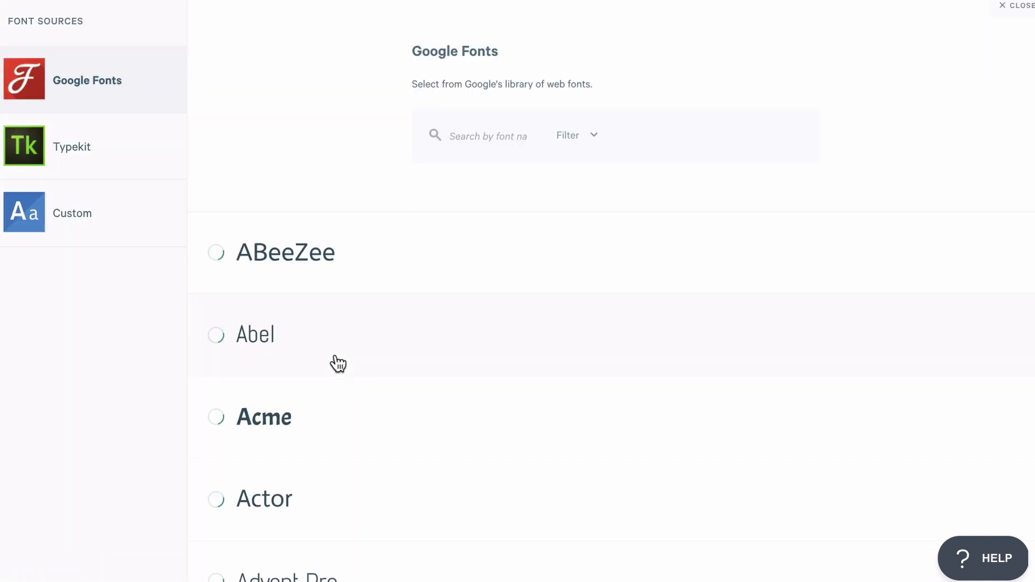
click(72, 147)
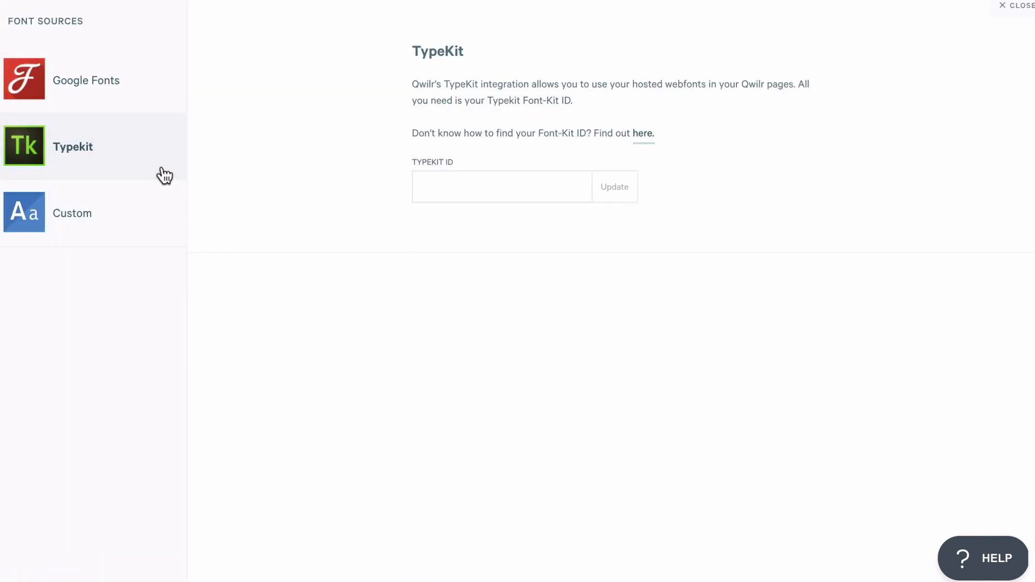
Step: Copy the Qwilr Kit project ID naq3wxe from Adobe Fonts into the Typekit ID field
click(641, 133)
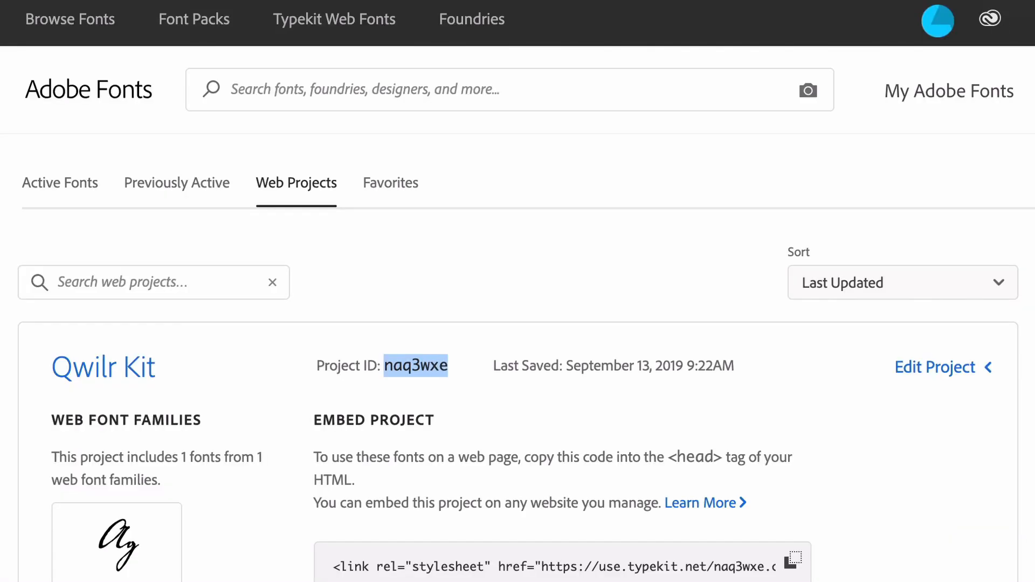
scroll(down, 3)
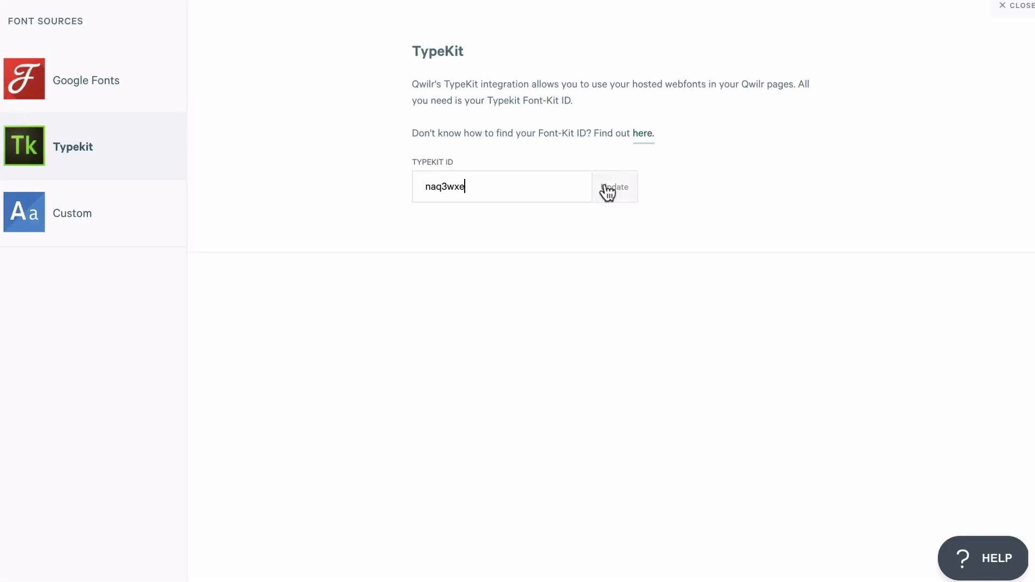
Step: Load the Typekit kit font, then upload ArianaVioleta-dz2K.ttf as a custom font
click(614, 187)
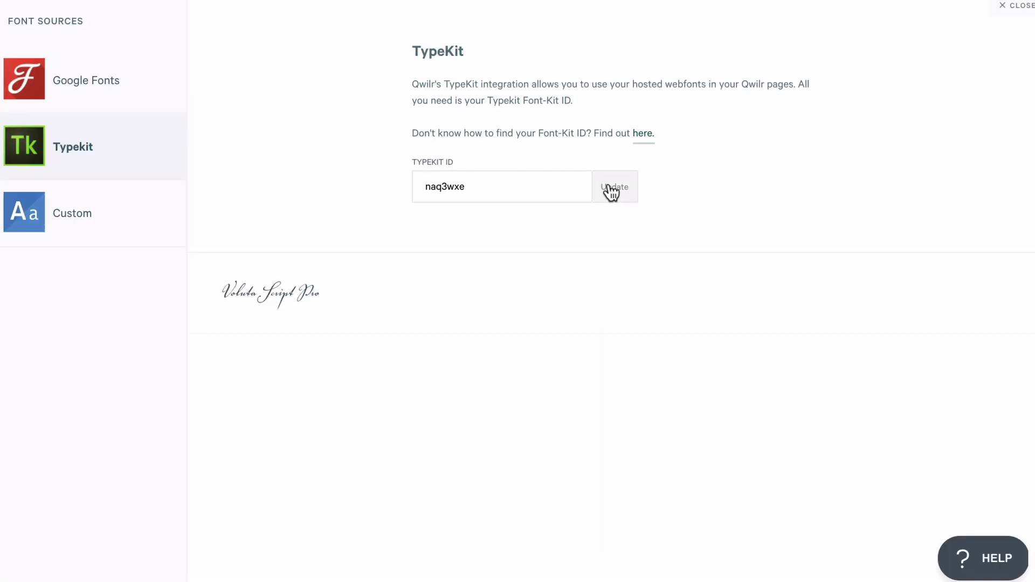
click(614, 186)
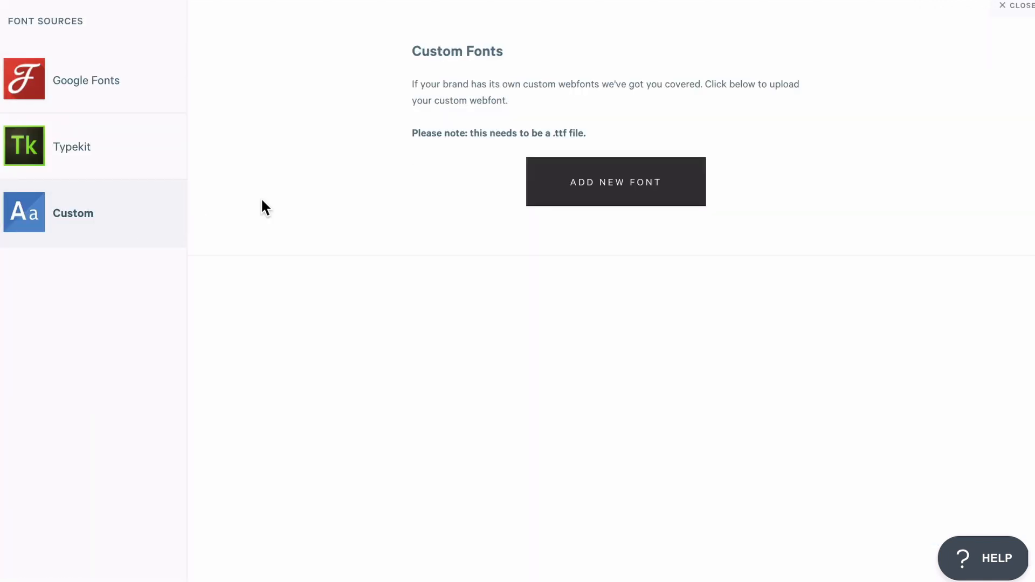
click(614, 181)
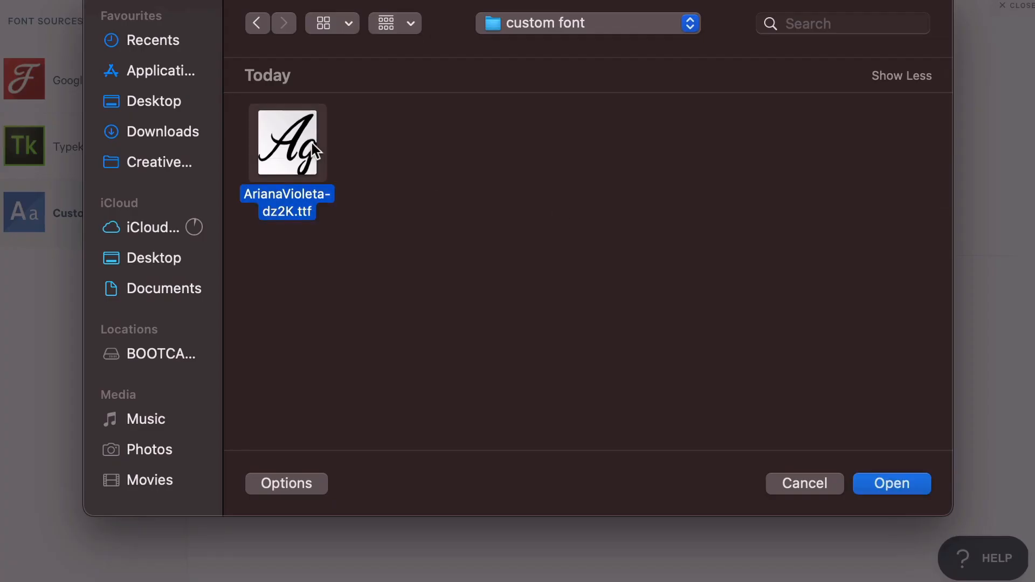
click(892, 483)
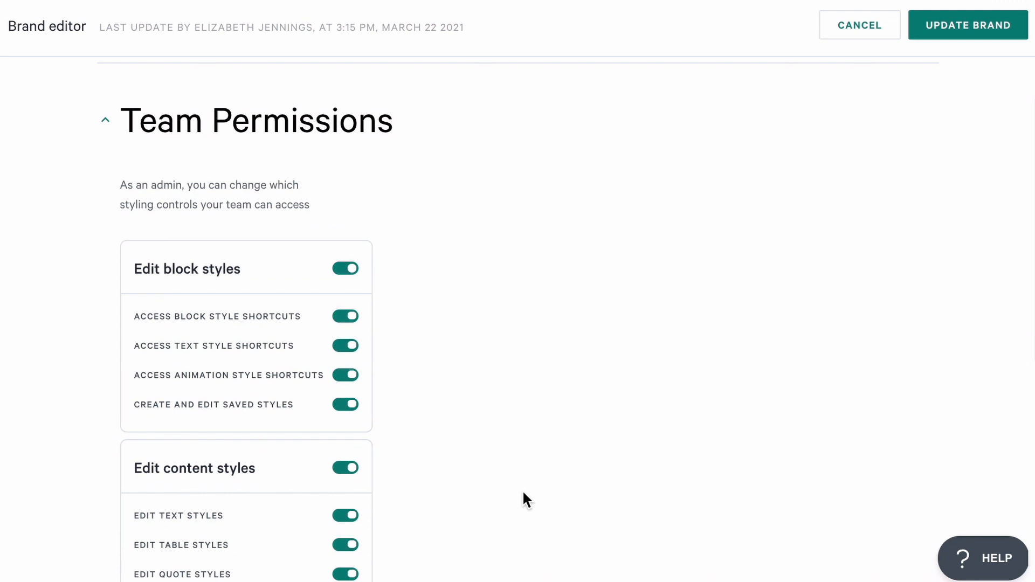
Step: Switch off Access Block and Text Style Shortcuts and Edit Table and Quote Styles for the team
scroll(down, 3)
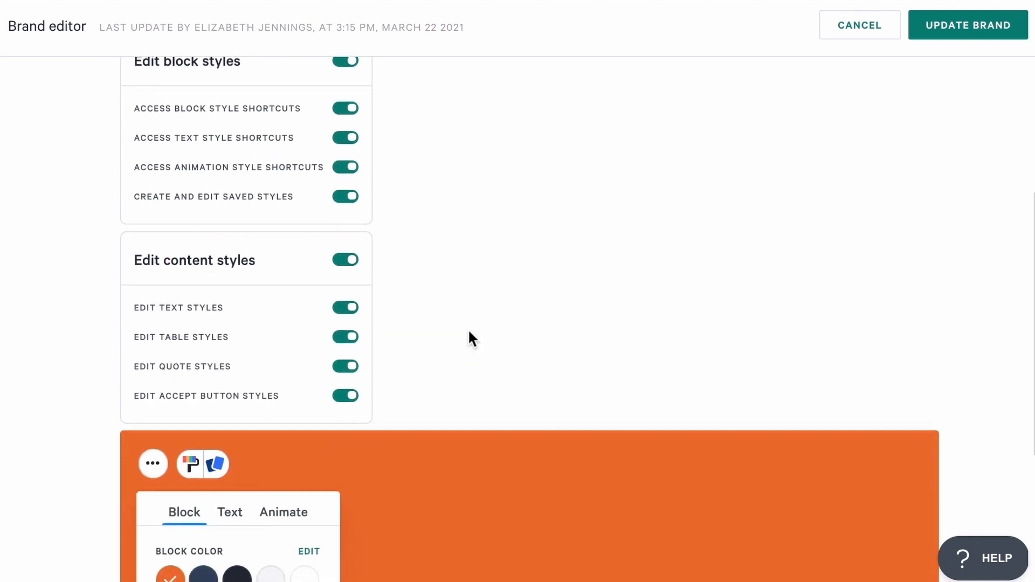
click(345, 108)
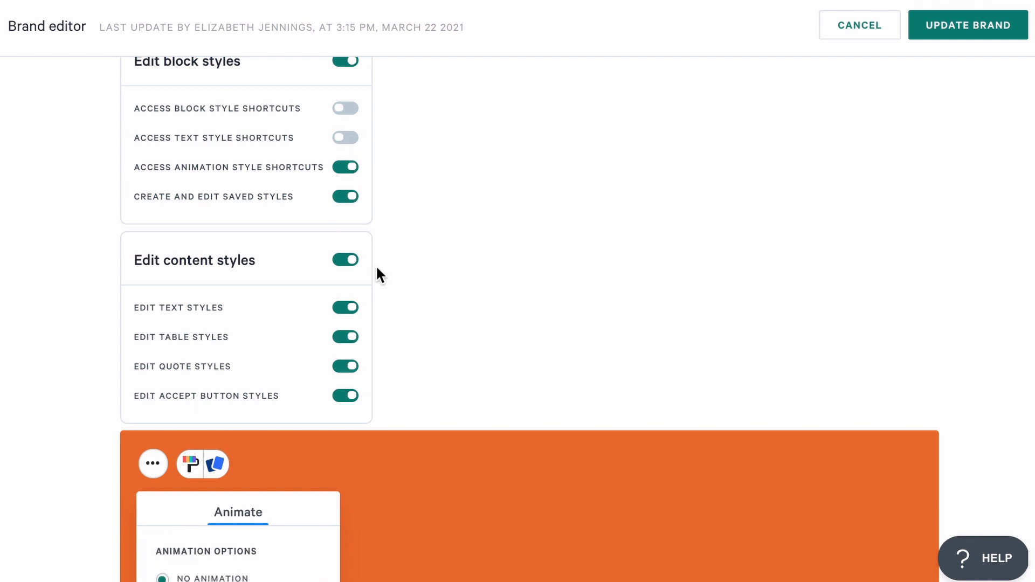
scroll(down, 3)
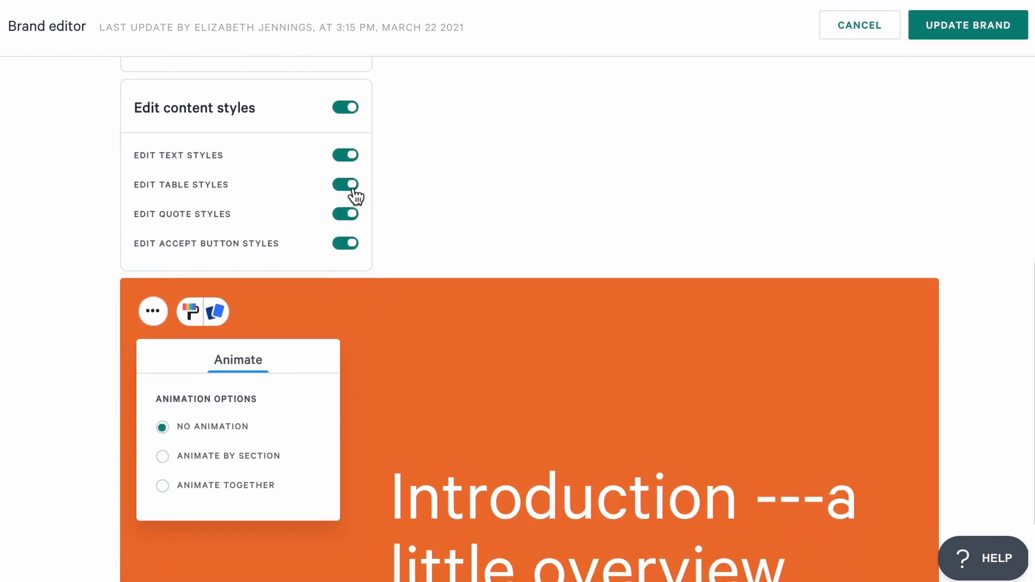
click(345, 184)
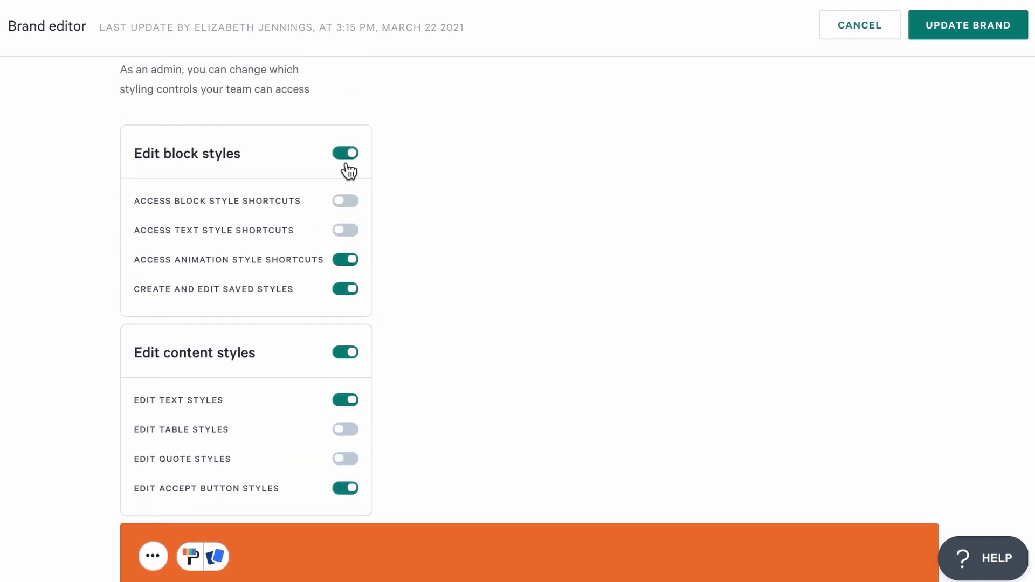
scroll(down, 3)
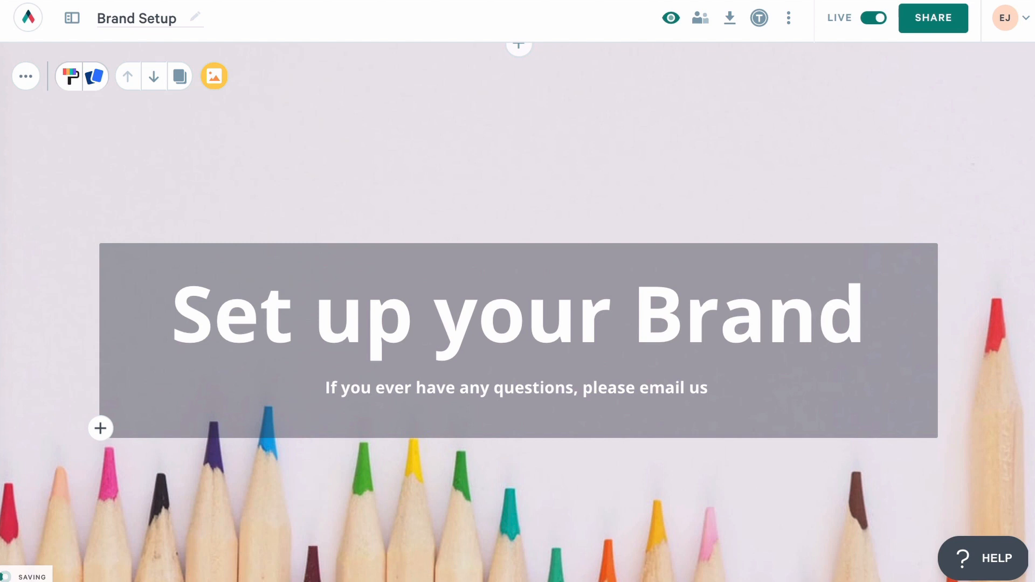
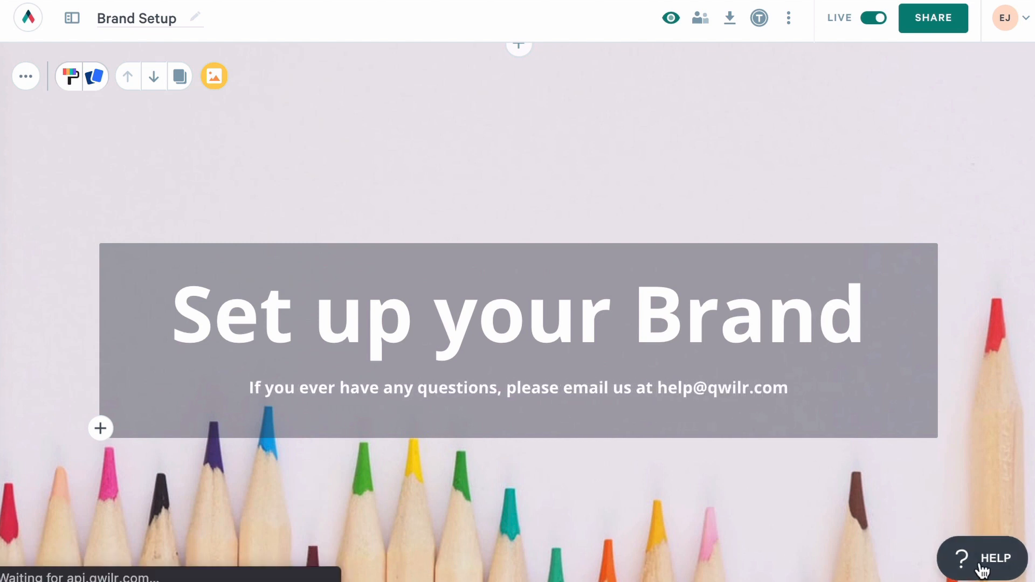
click(980, 557)
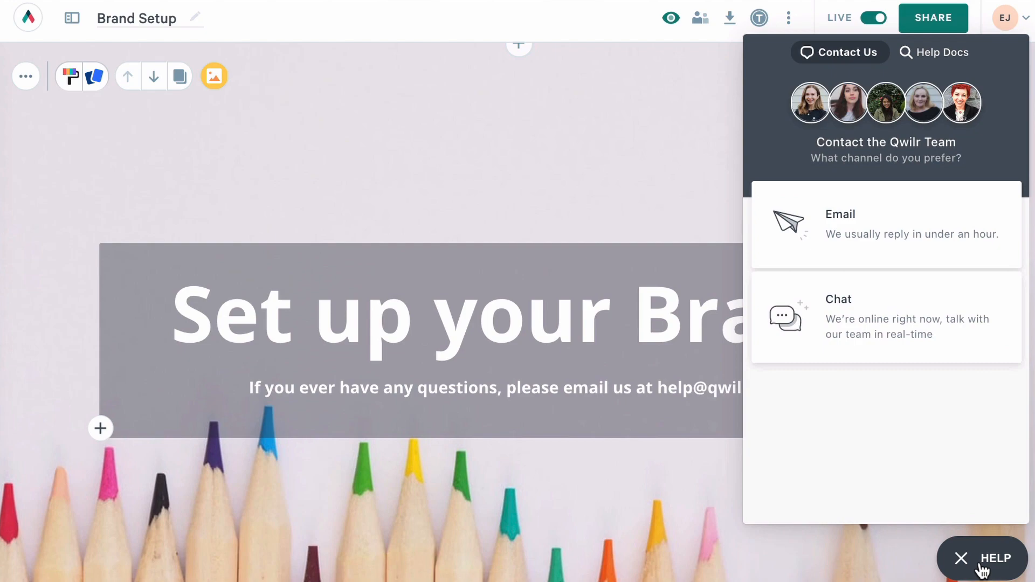